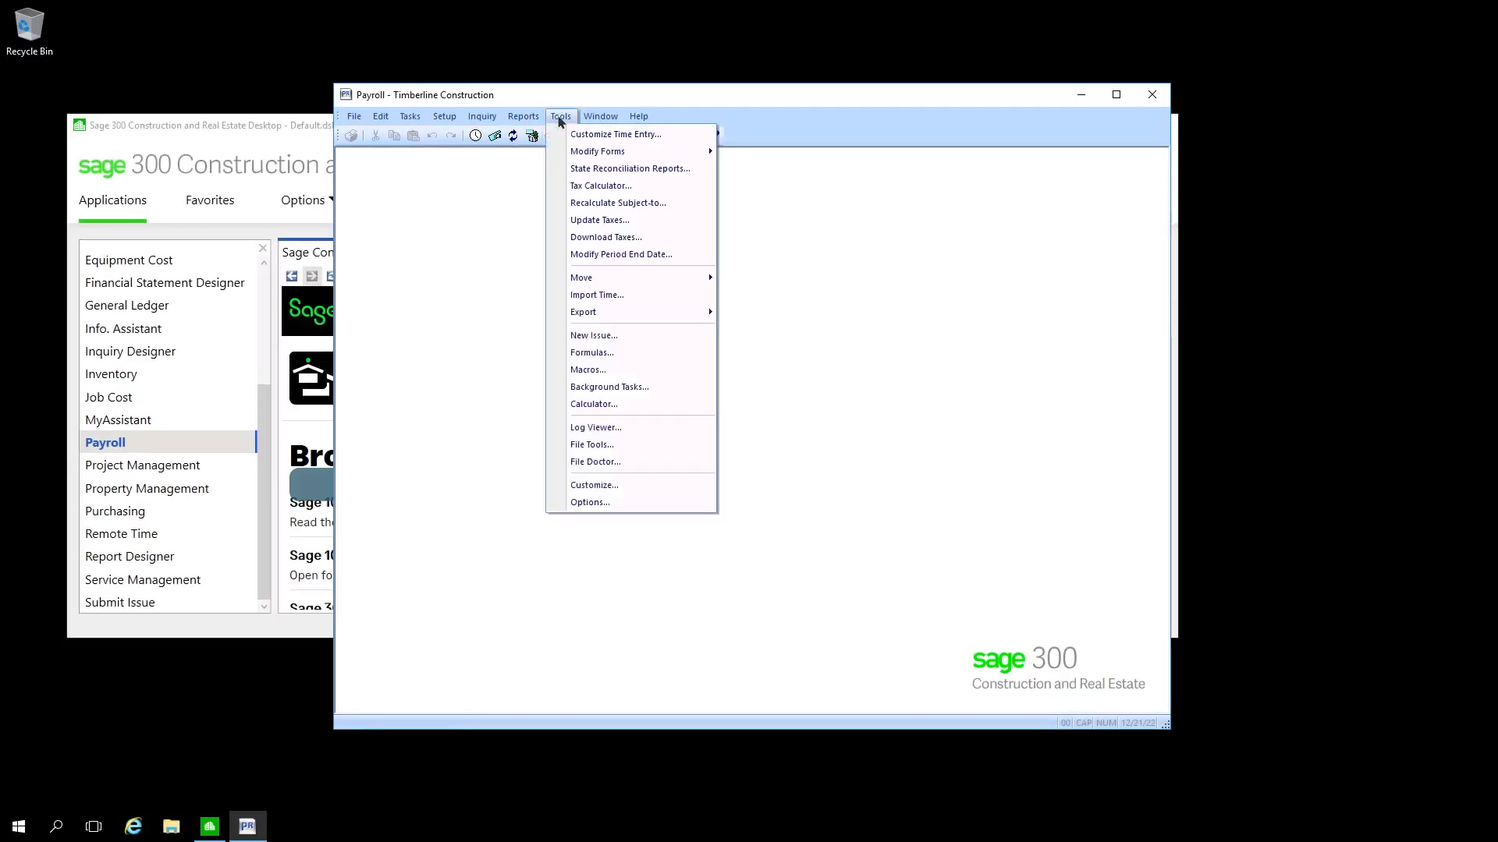
{"action": "mouse_move", "coordinate": [605, 237]}
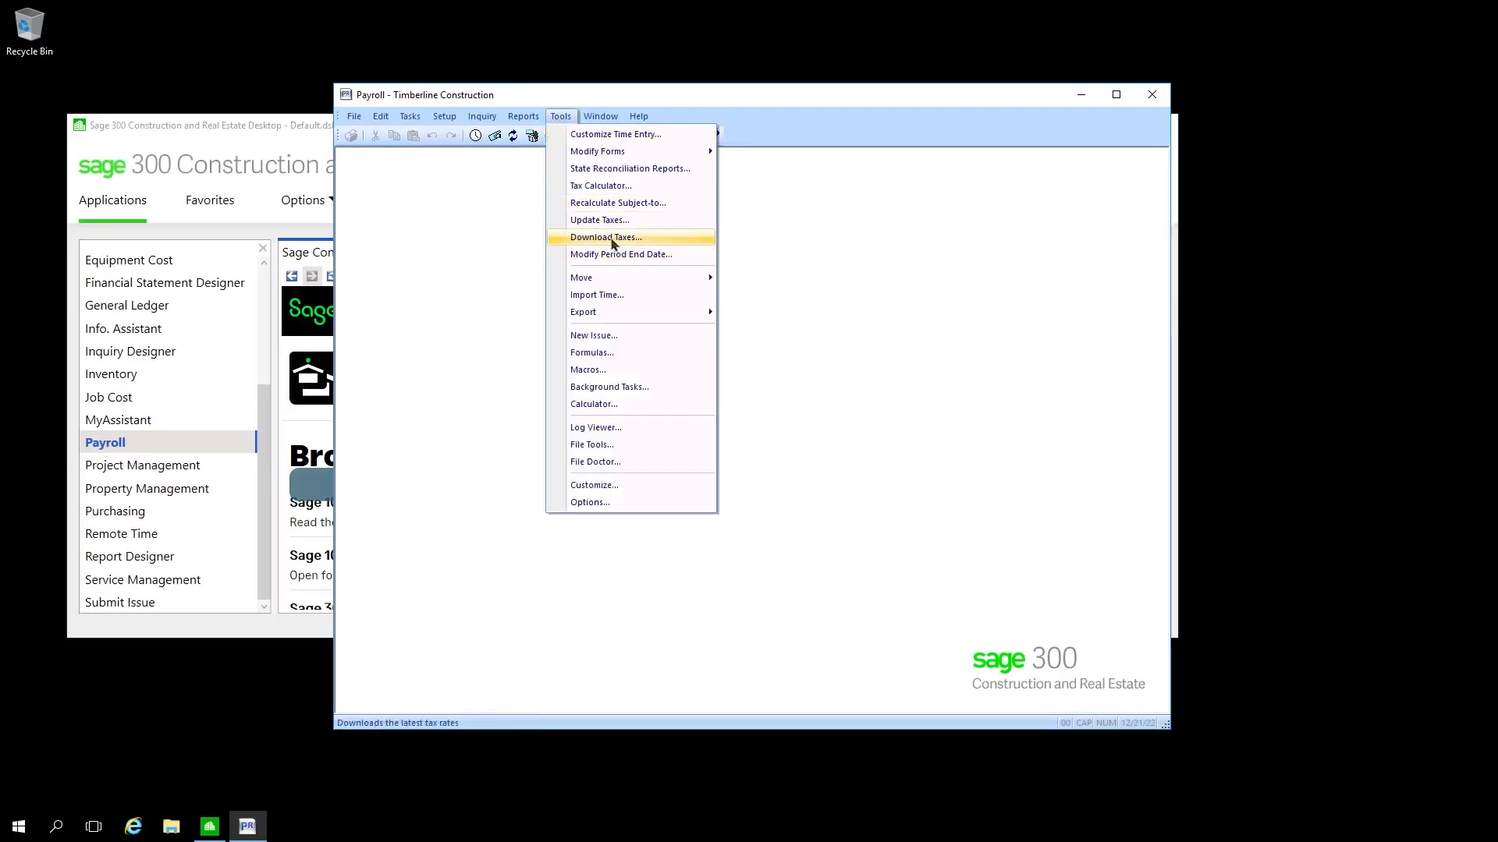
Step: Start Download Taxes with 'Update tax files when download is complete' switched on
{"action": "left_click", "coordinate": [605, 237]}
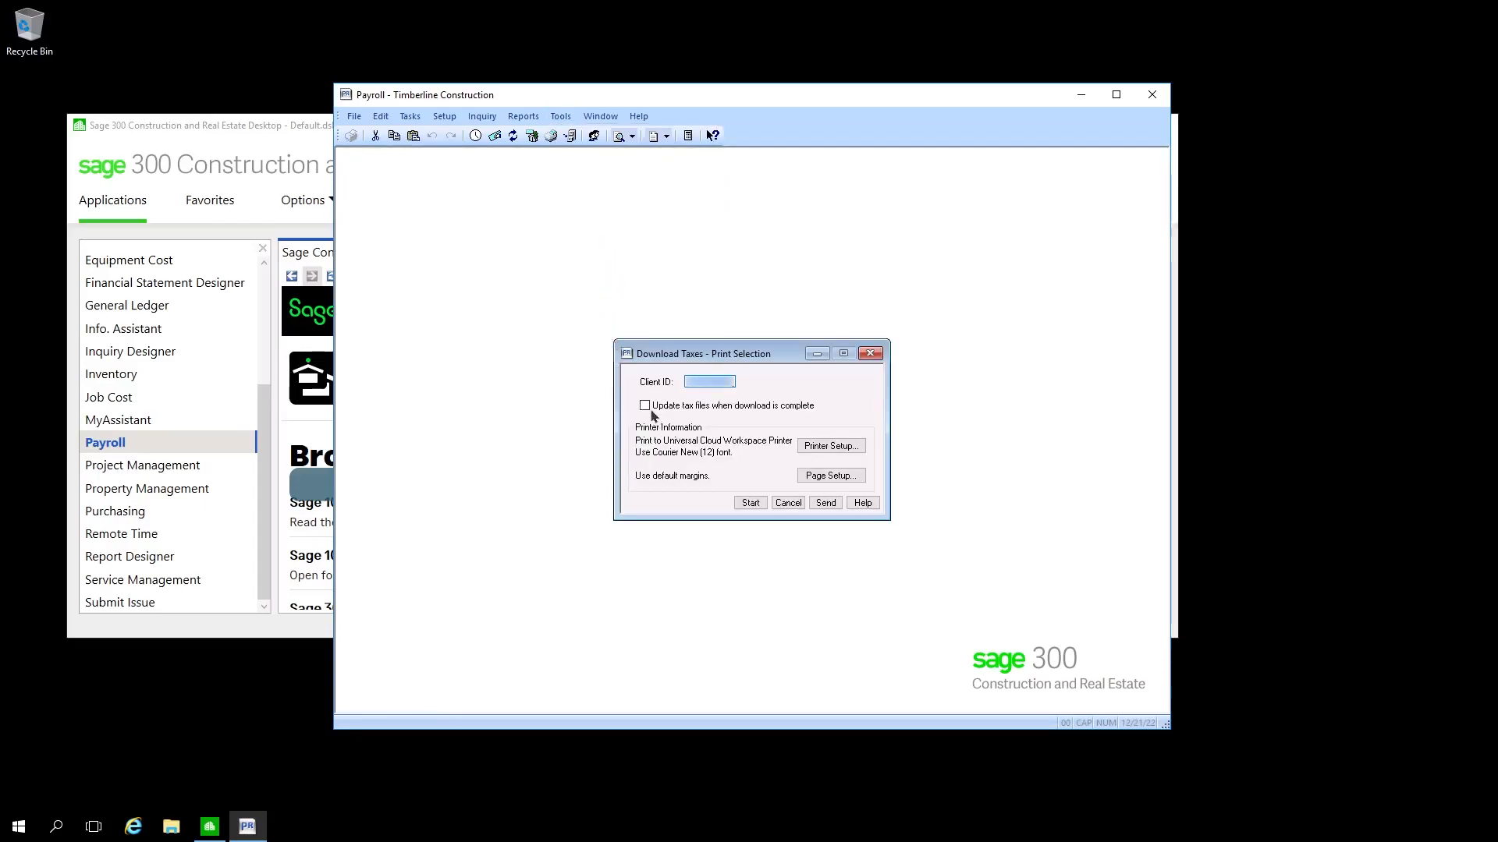
{"action": "left_click", "coordinate": [644, 406]}
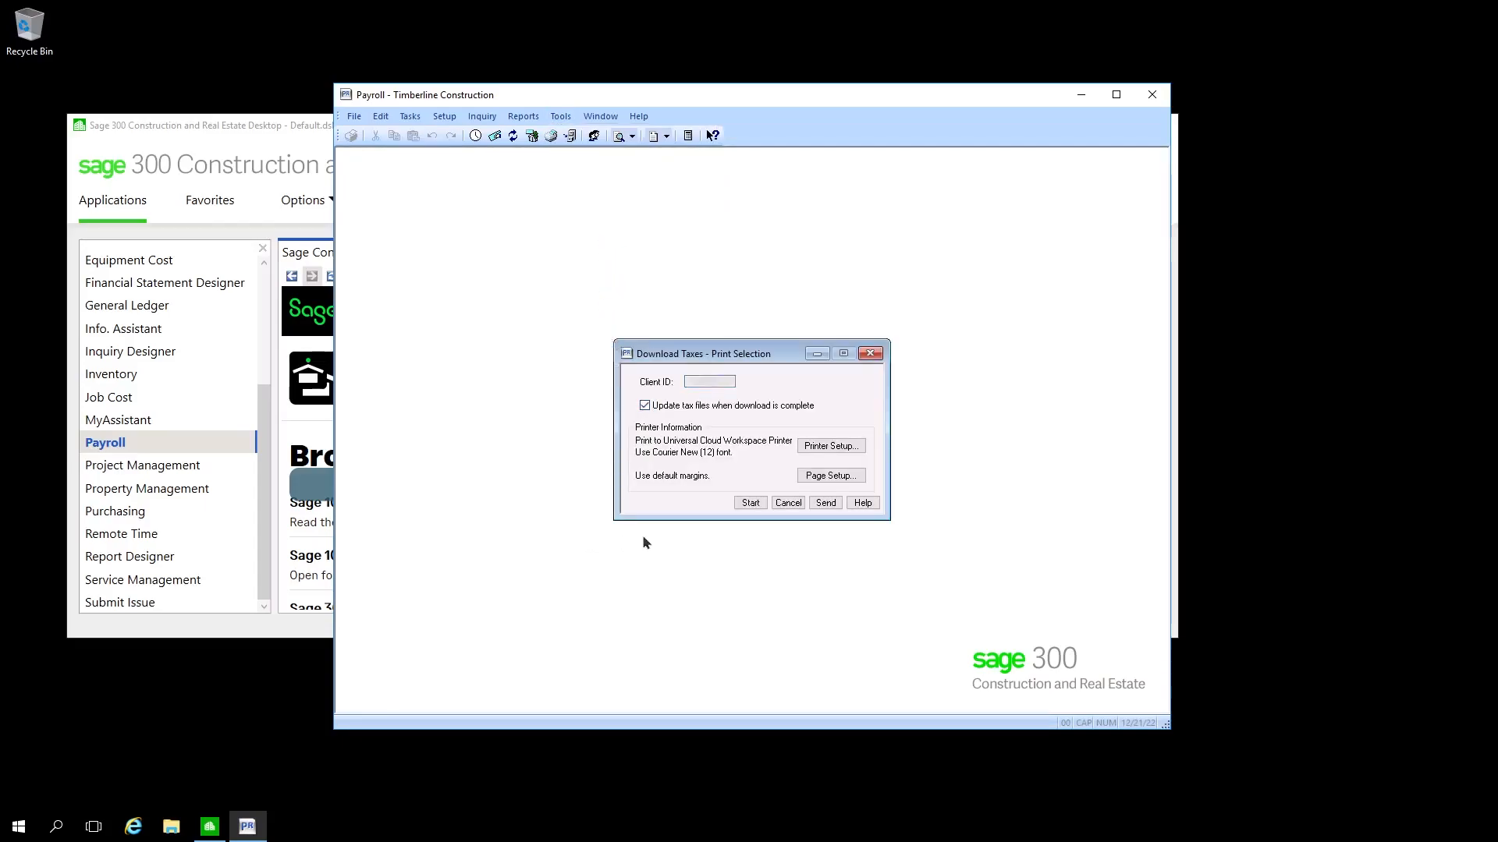
{"action": "mouse_move", "coordinate": [750, 504]}
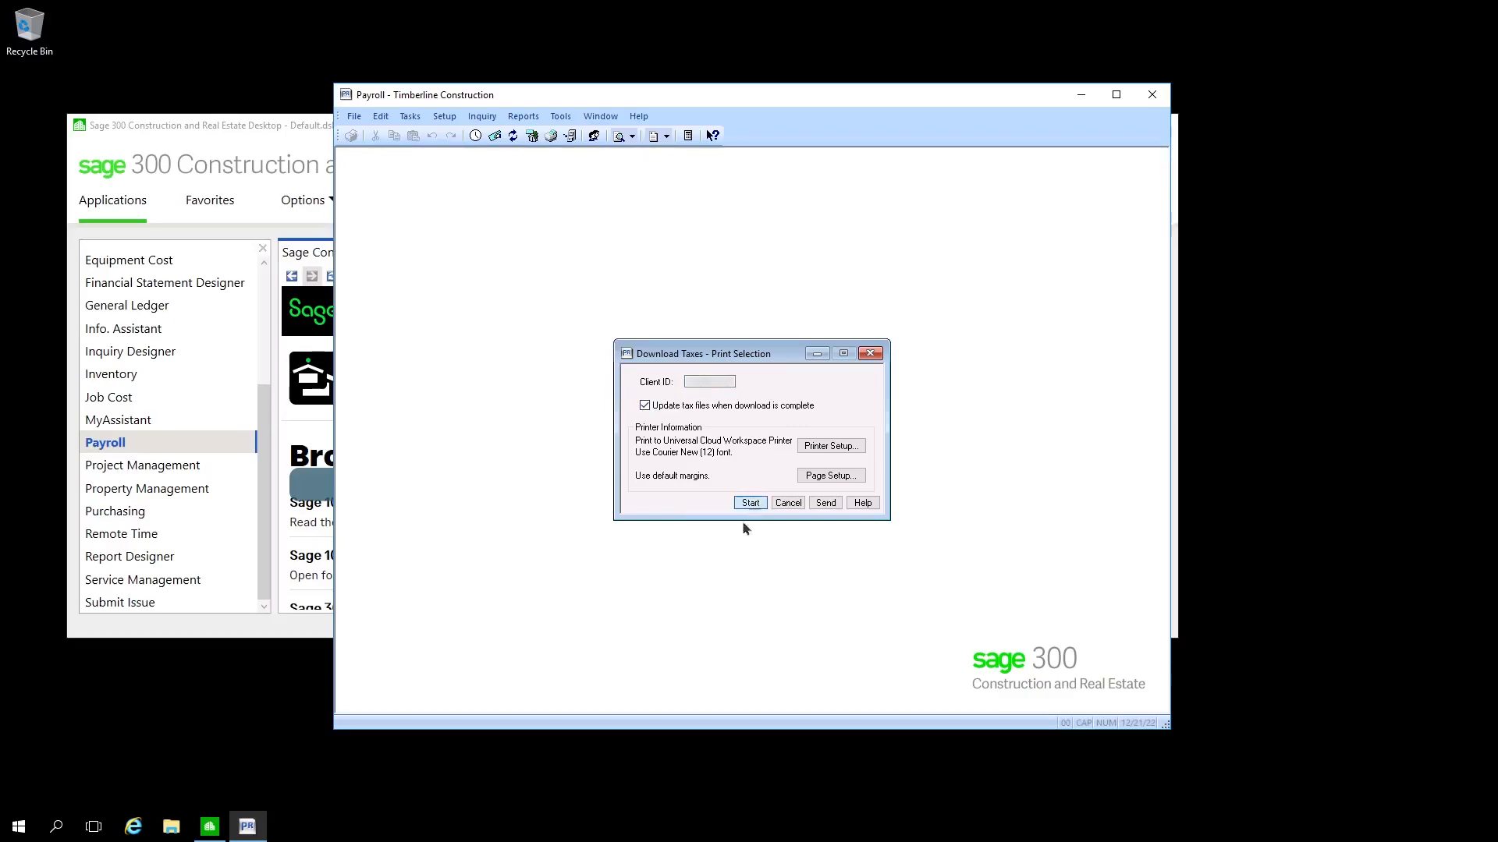
Step: Run the tax download, agreeing to back up and overwrite, and acknowledge the successful update
{"action": "left_click", "coordinate": [749, 502]}
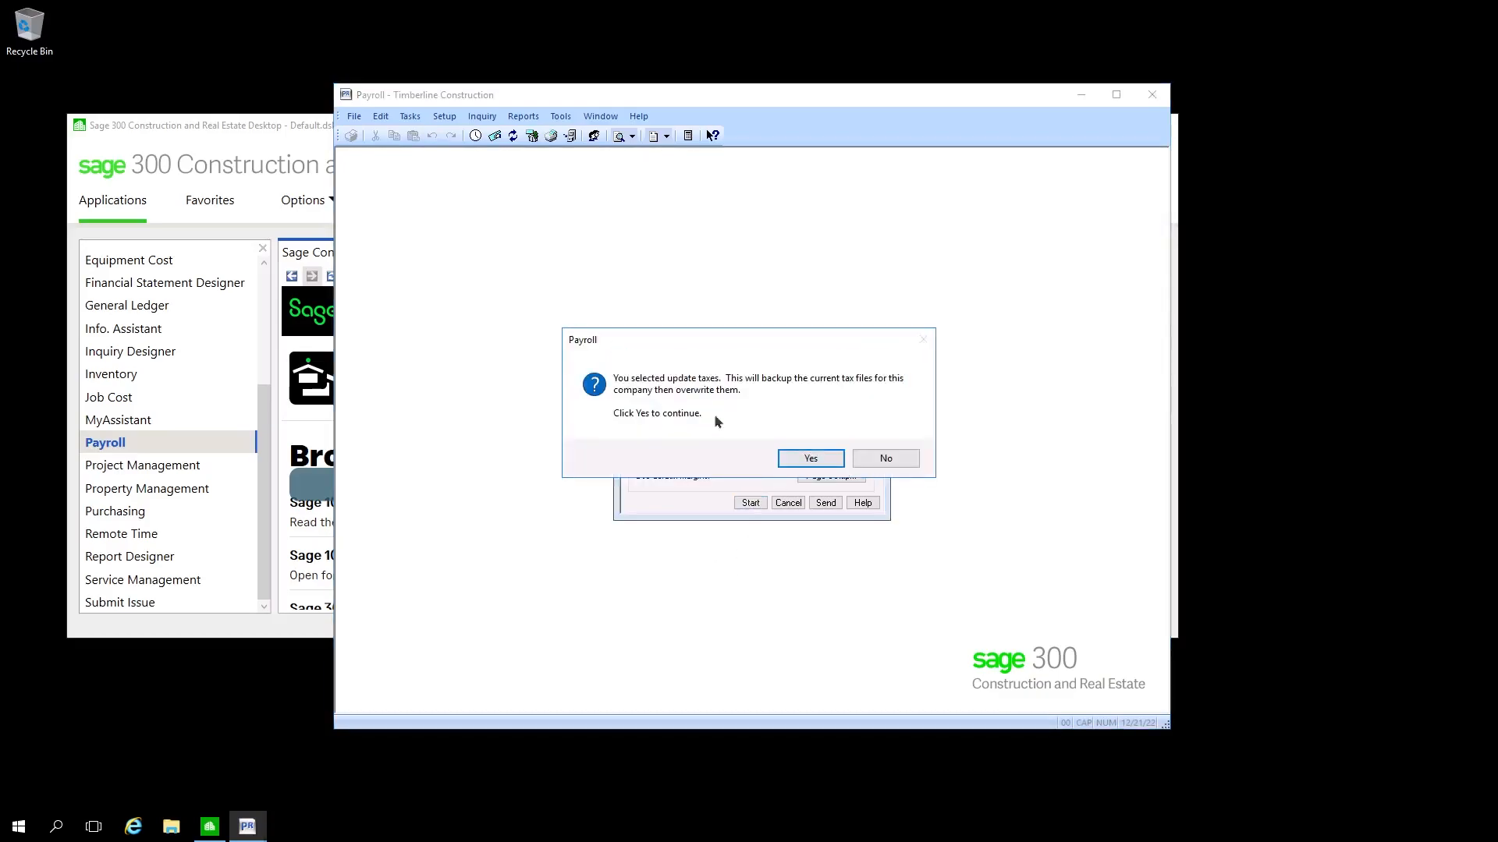
{"action": "mouse_move", "coordinate": [809, 458]}
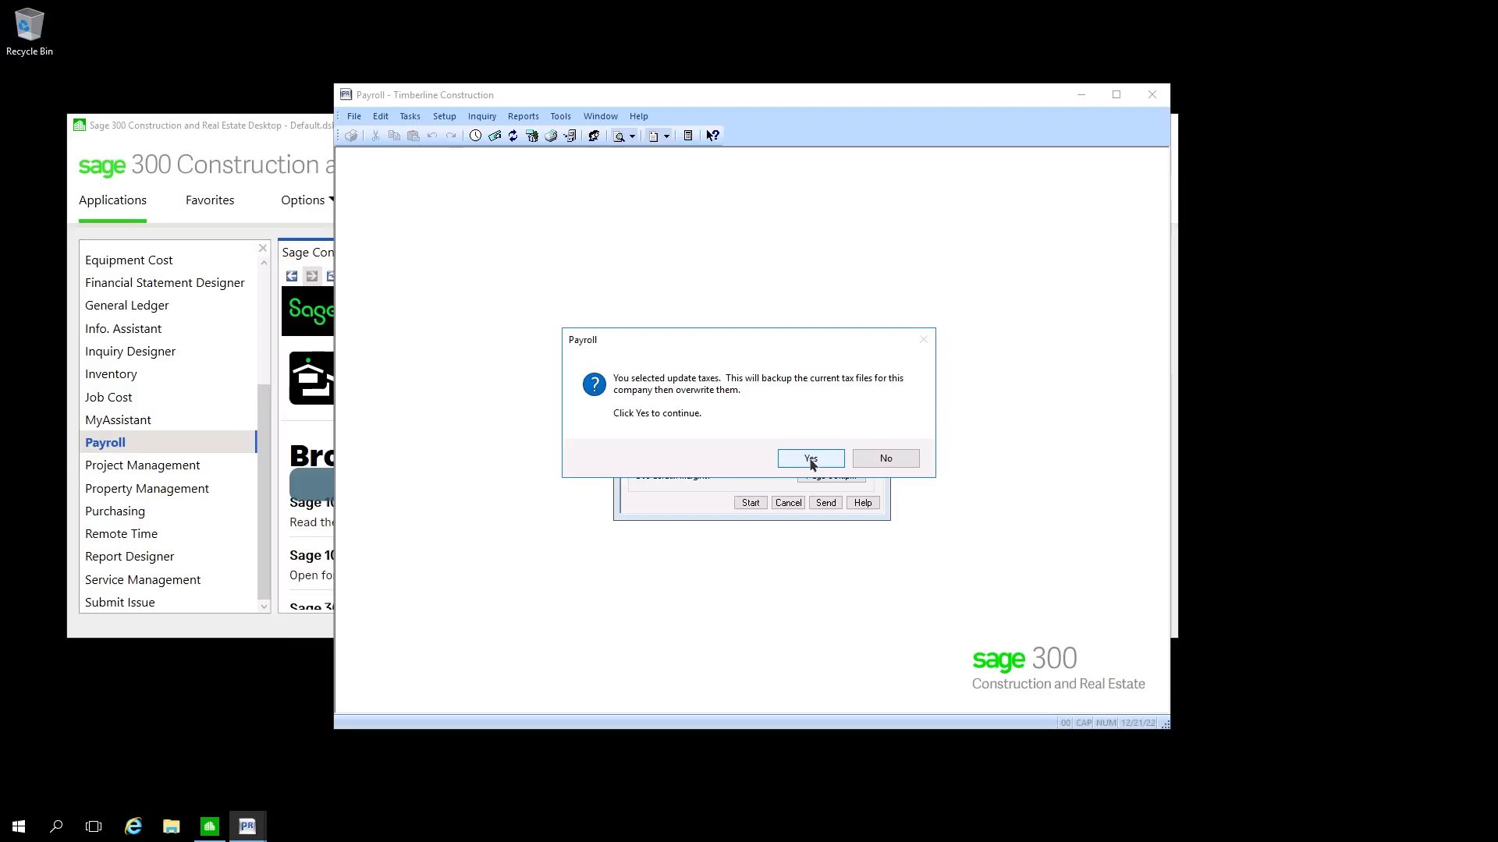
{"action": "left_click", "coordinate": [810, 459]}
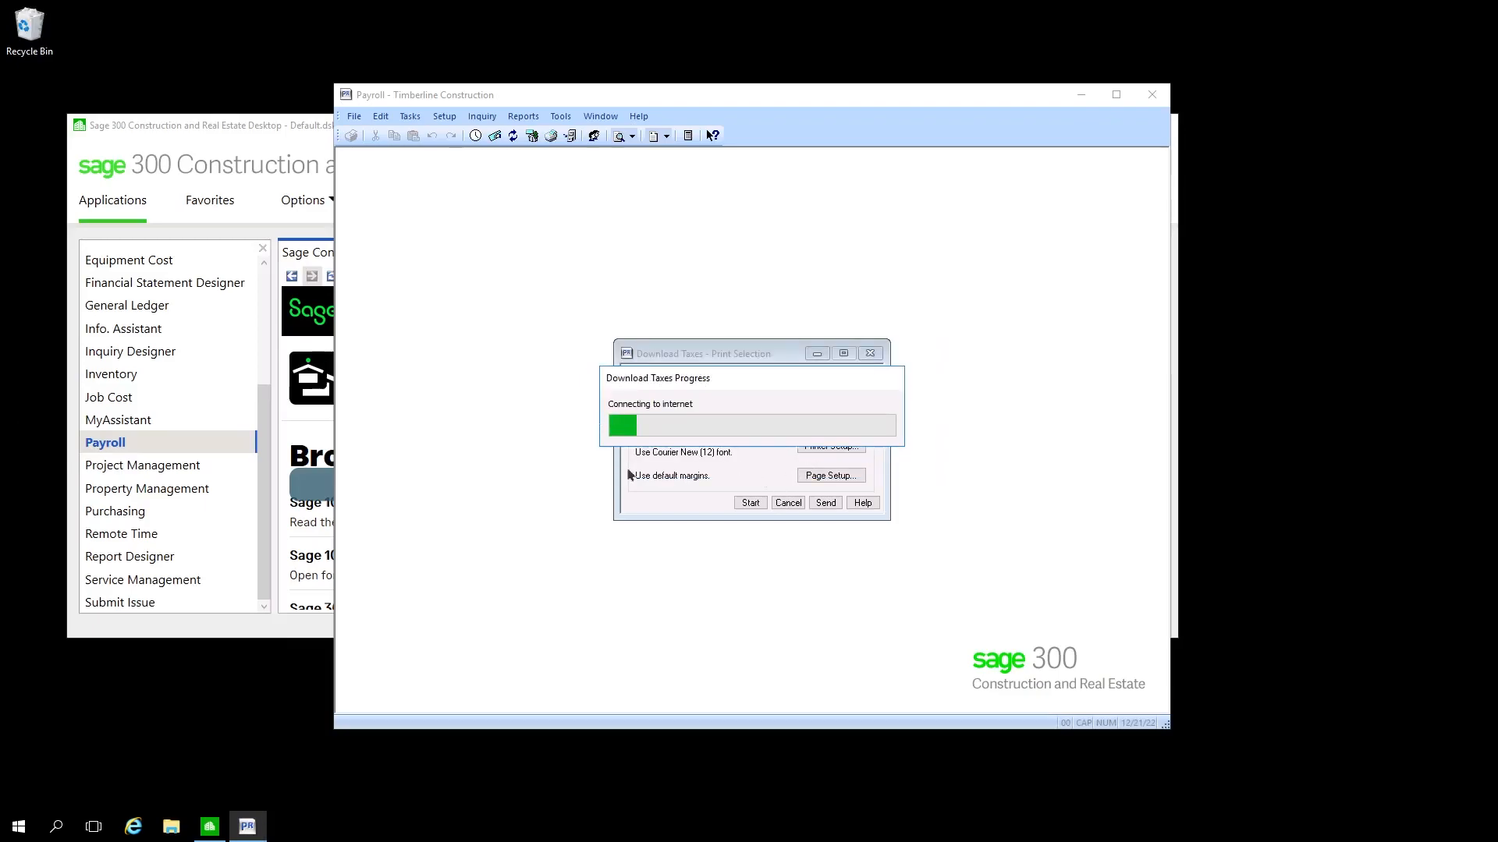
{"action": "mouse_move", "coordinate": [827, 412]}
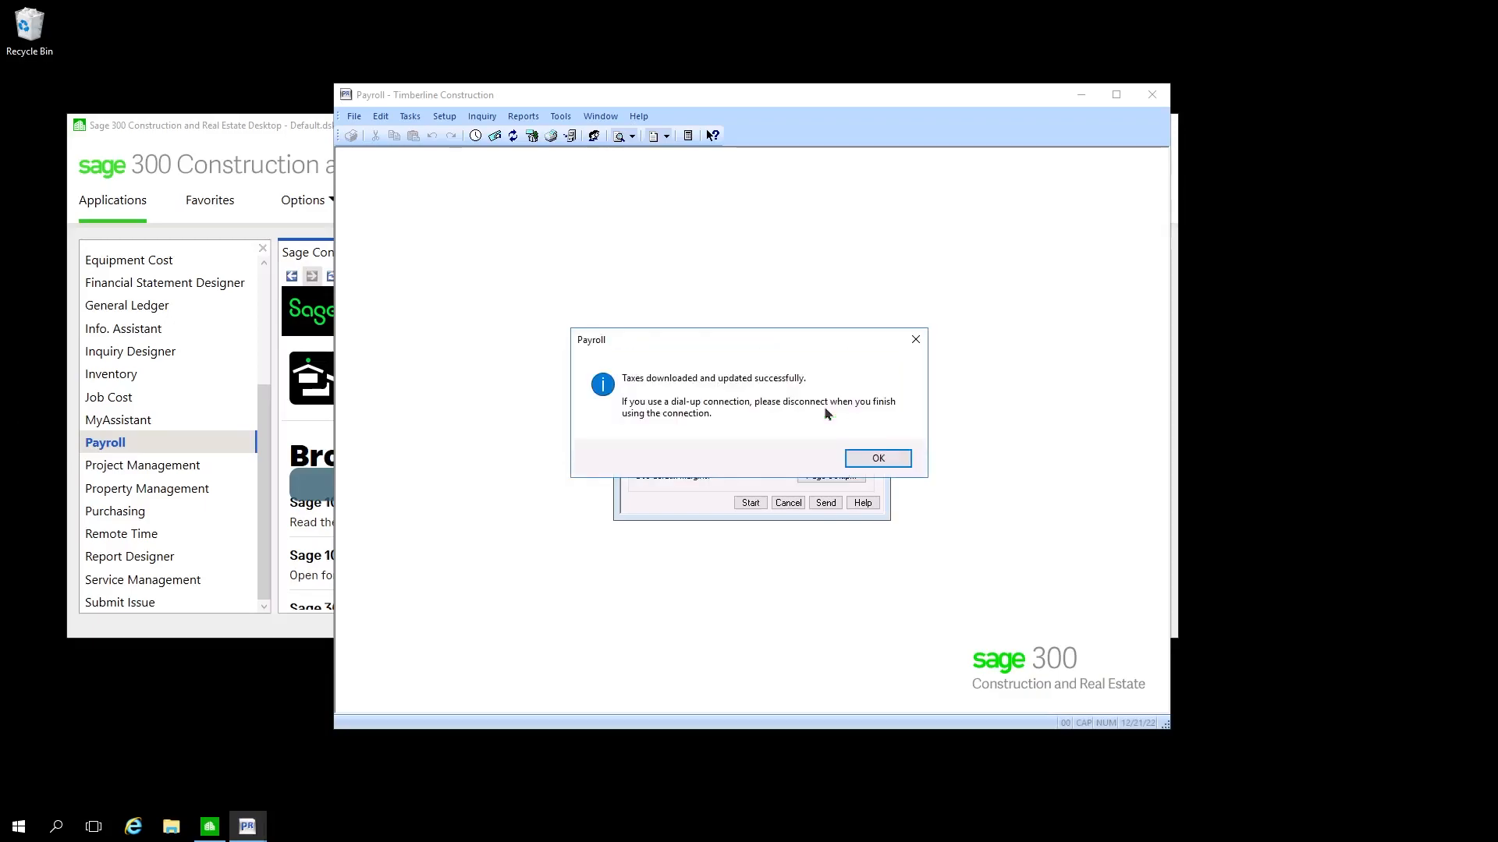
{"action": "left_click", "coordinate": [875, 459]}
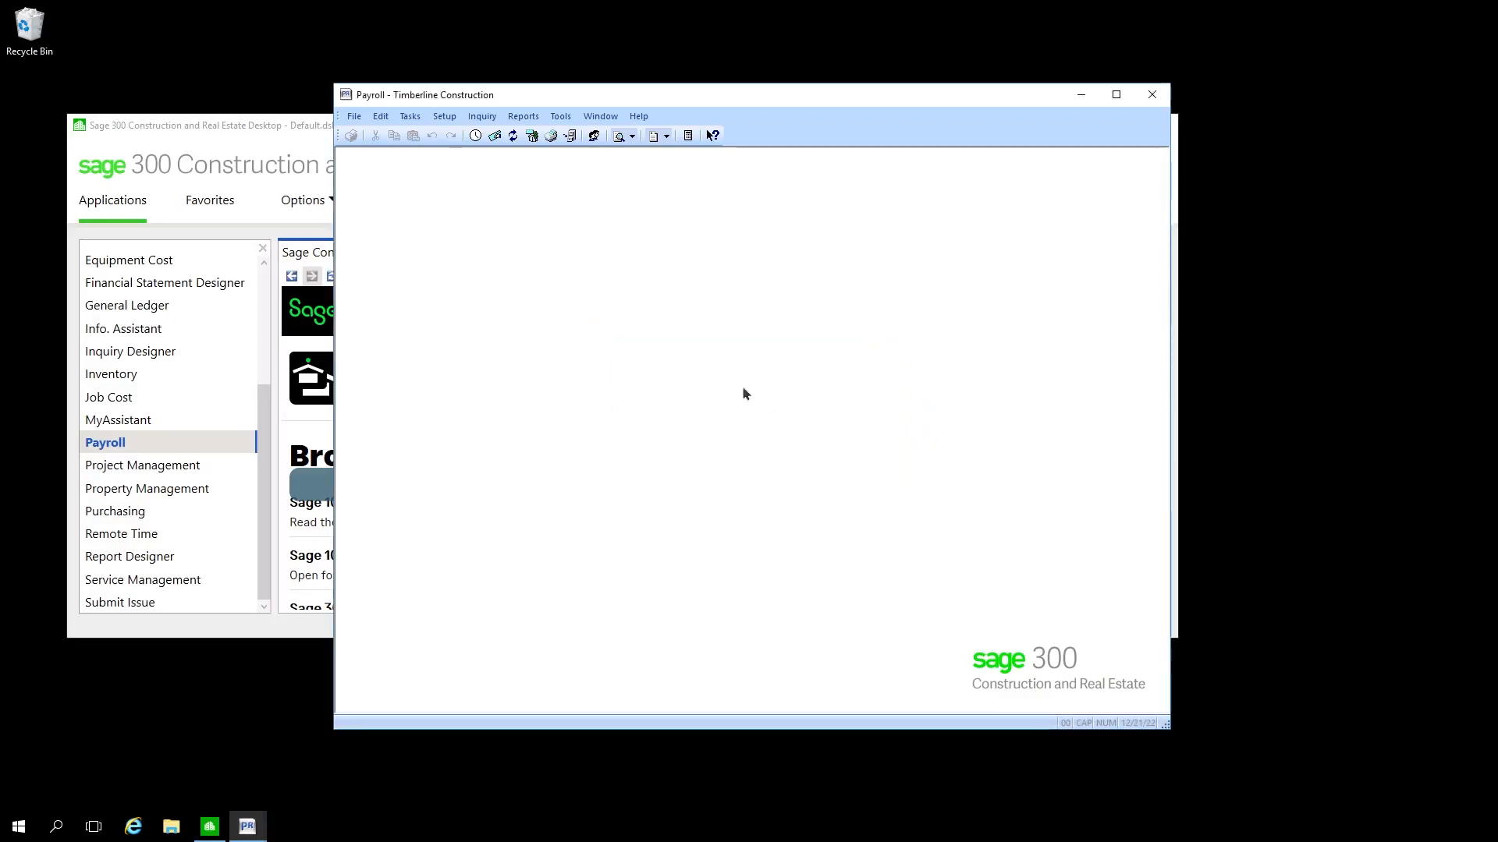
{"action": "mouse_move", "coordinate": [539, 200]}
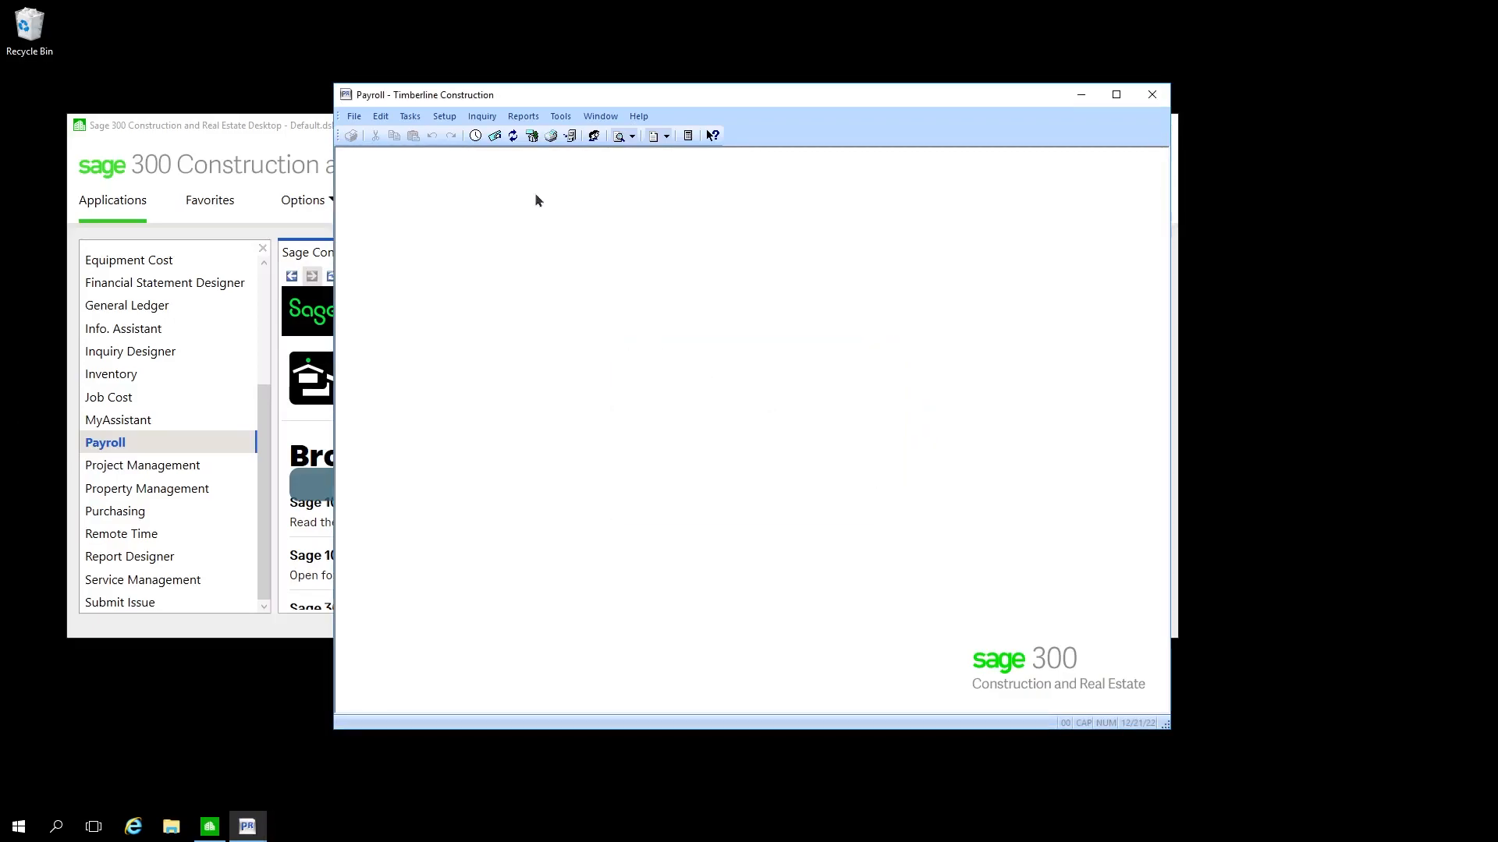
Step: Load the State AKSUI Alaska SUI - Employee tax record in Tax Rate Setup from the list
{"action": "left_click", "coordinate": [443, 115]}
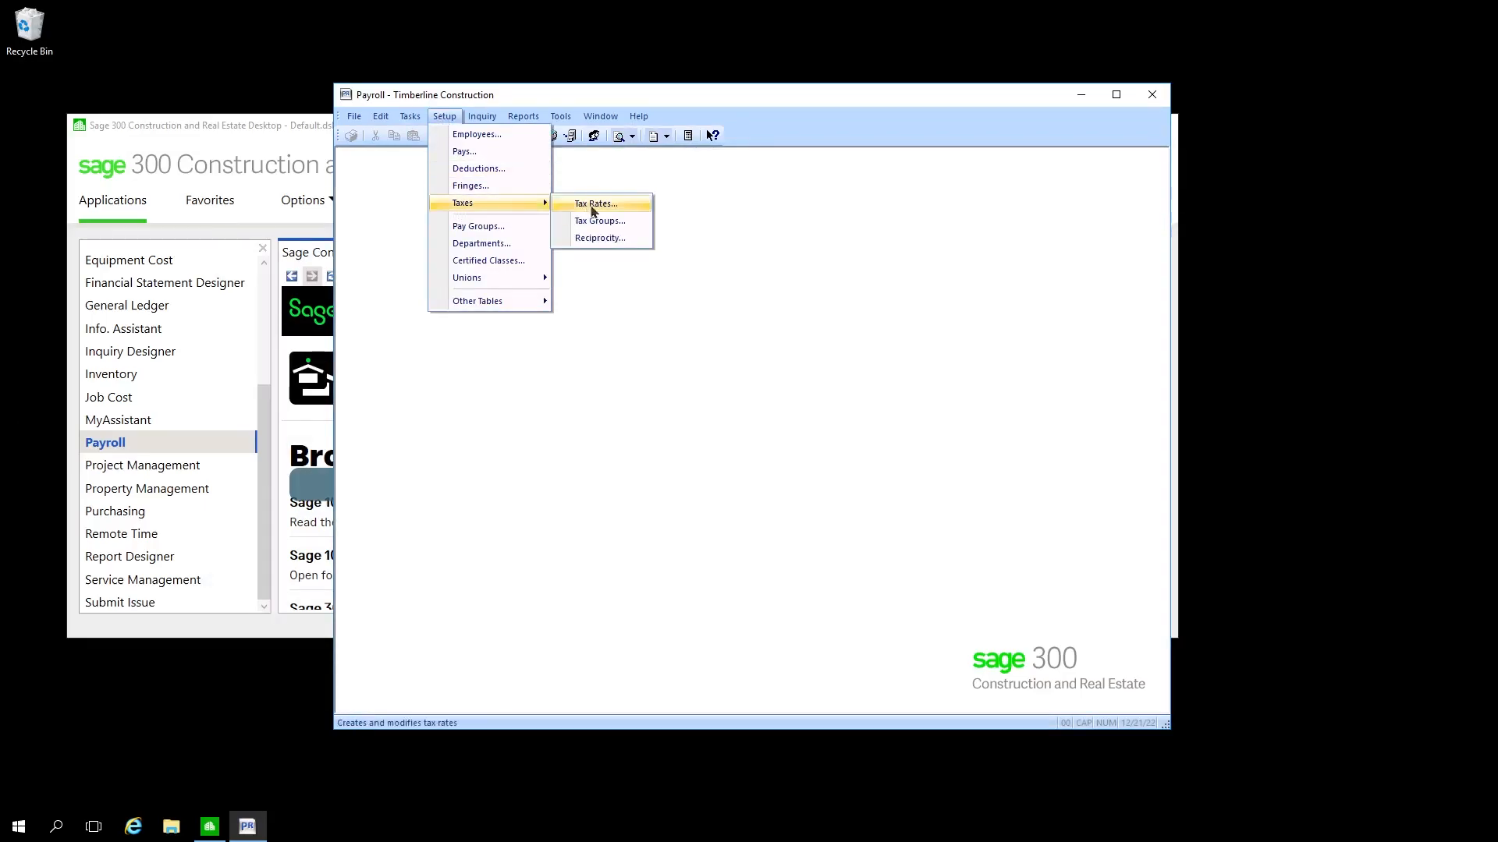
{"action": "left_click", "coordinate": [594, 203]}
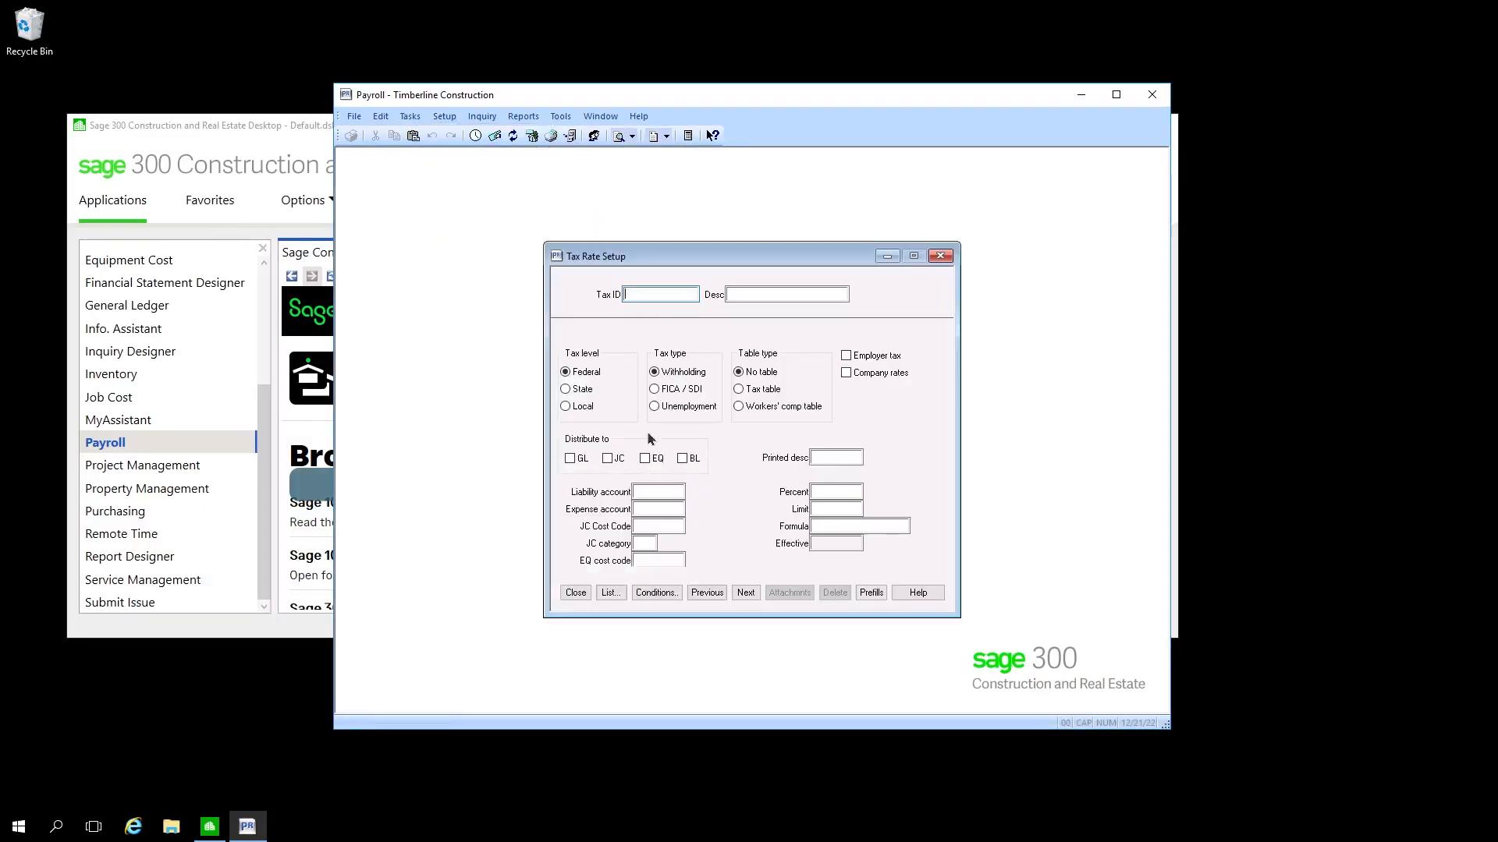
{"action": "left_click", "coordinate": [610, 592]}
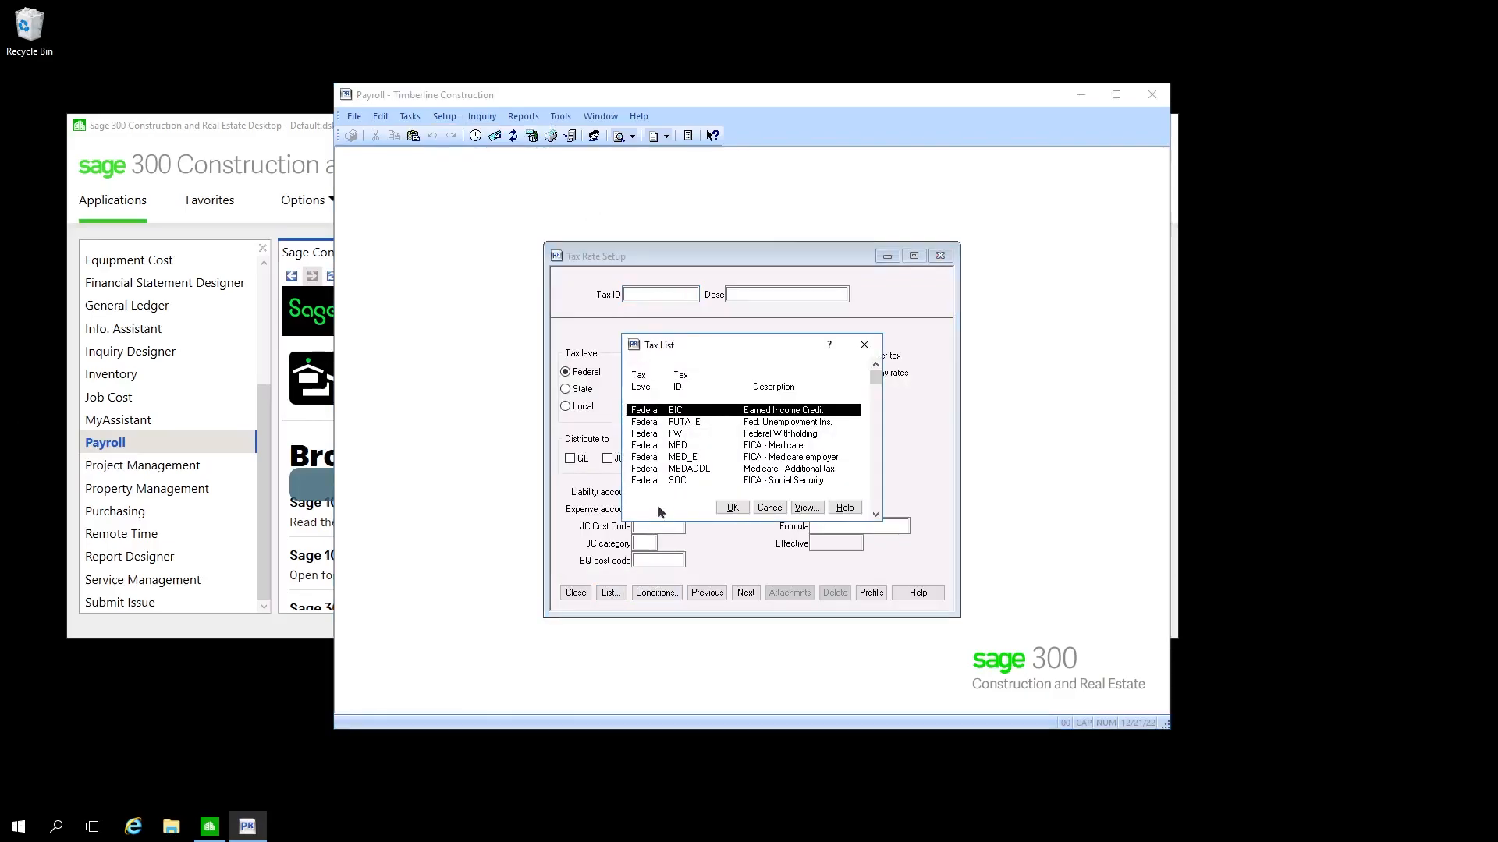
{"action": "mouse_move", "coordinate": [719, 458]}
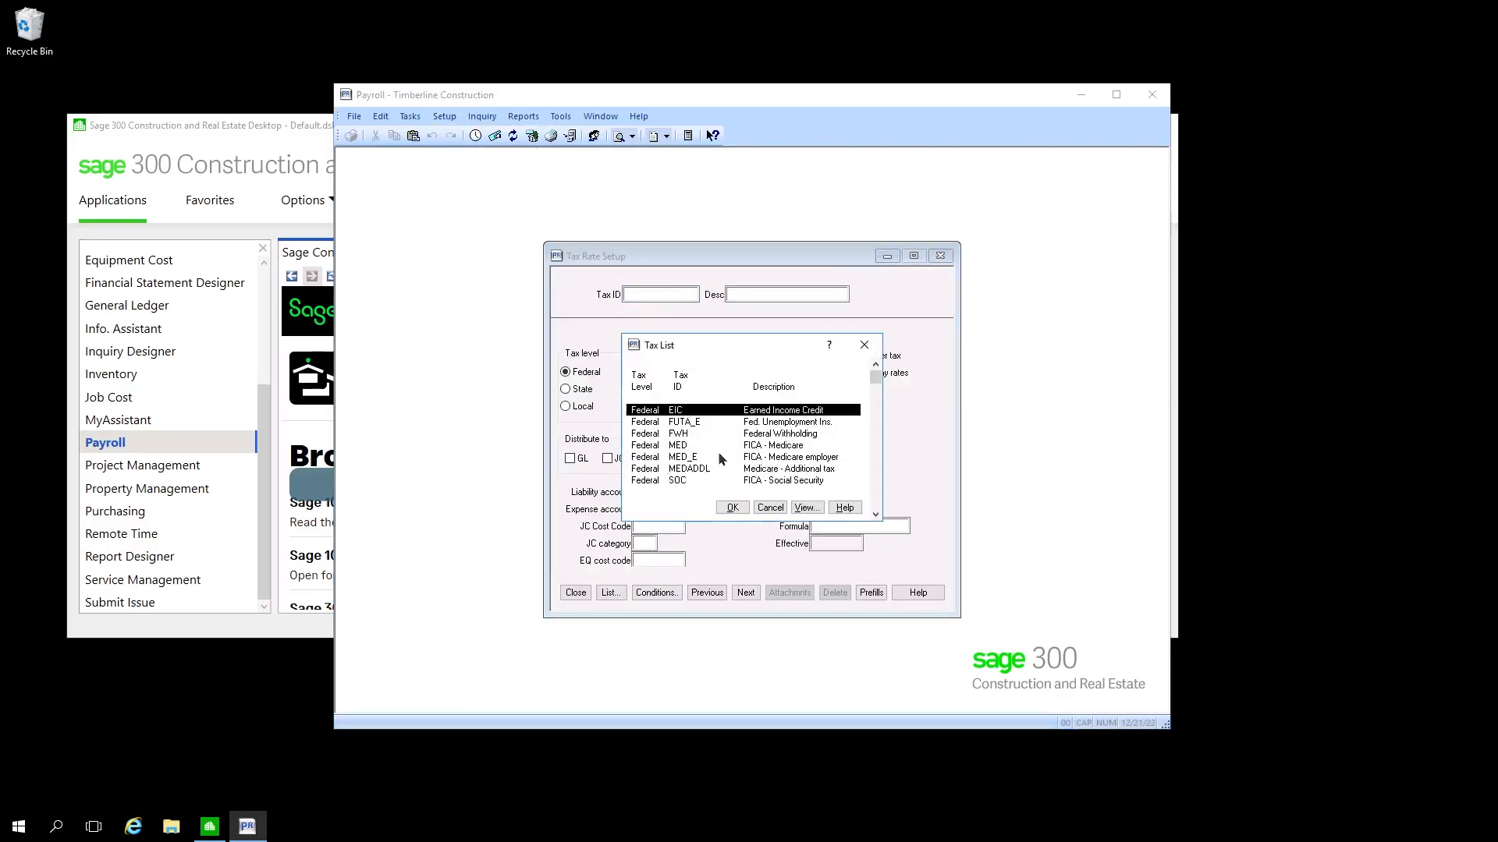
{"action": "scroll", "scroll_direction": "down", "scroll_amount": 3}
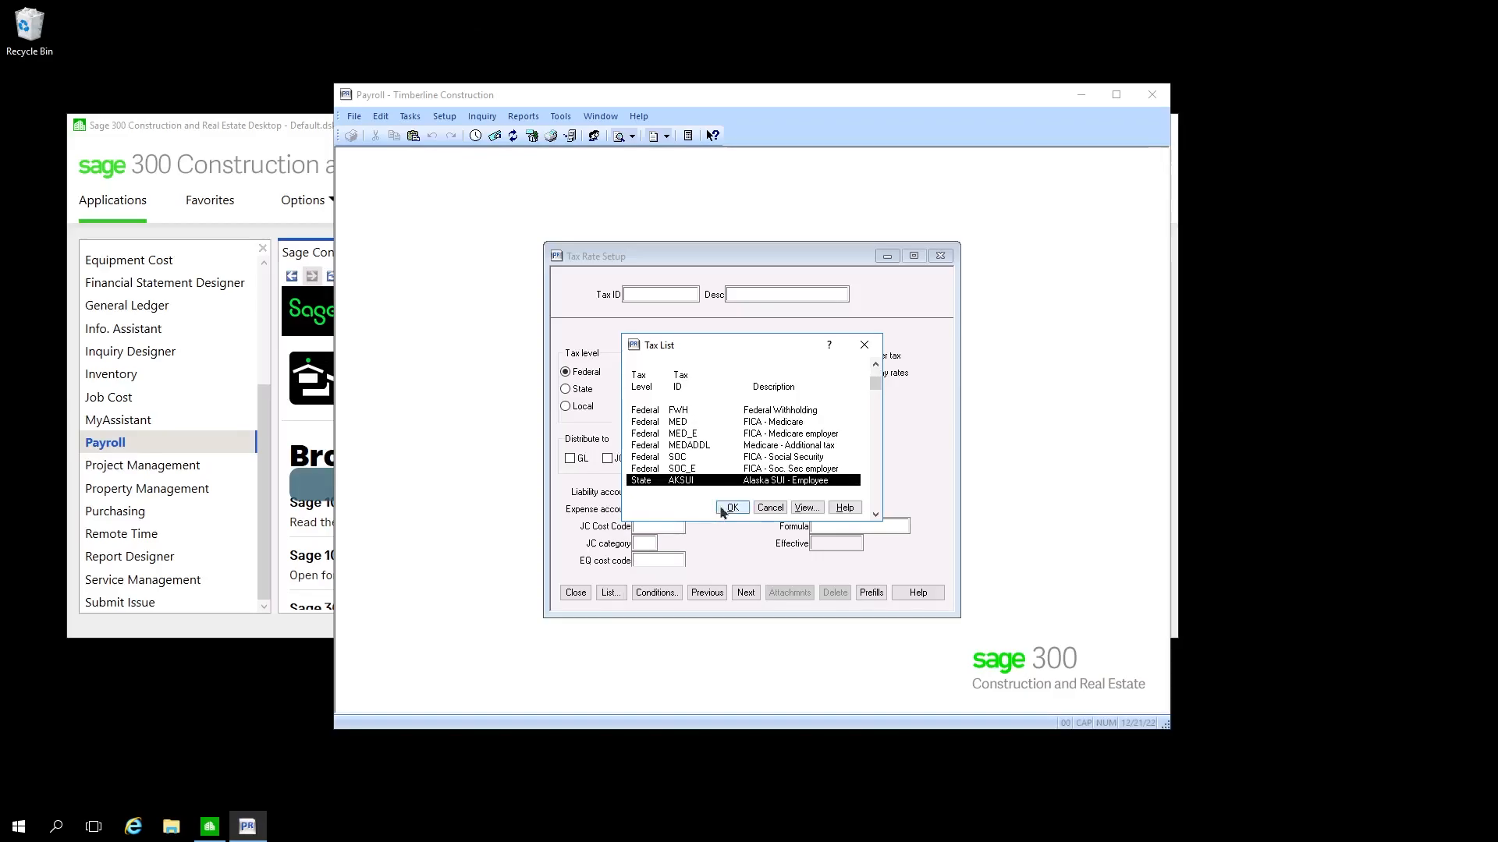
{"action": "left_click", "coordinate": [730, 507]}
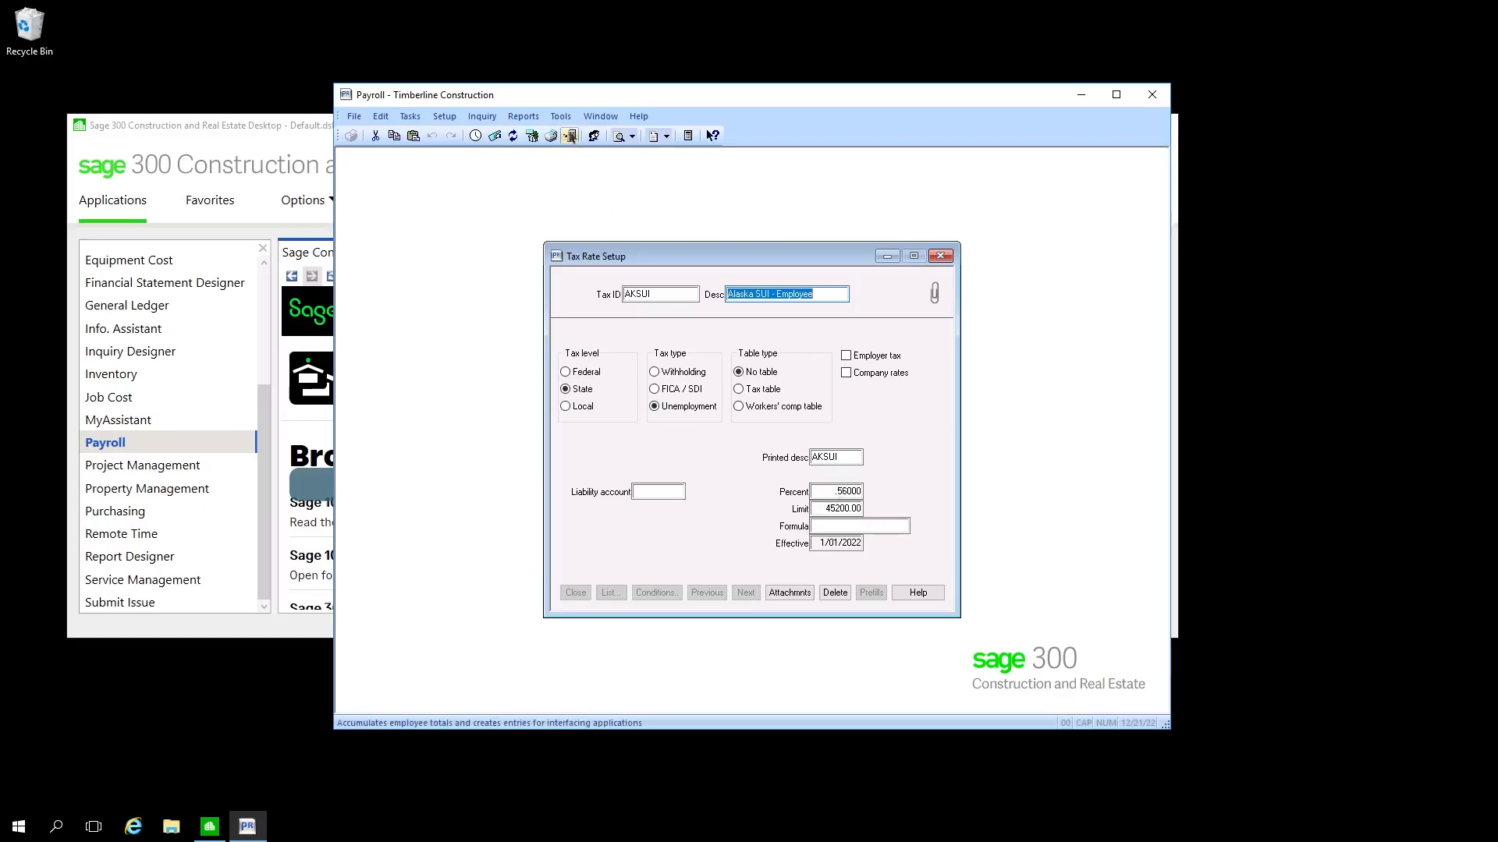
{"action": "left_click", "coordinate": [560, 115]}
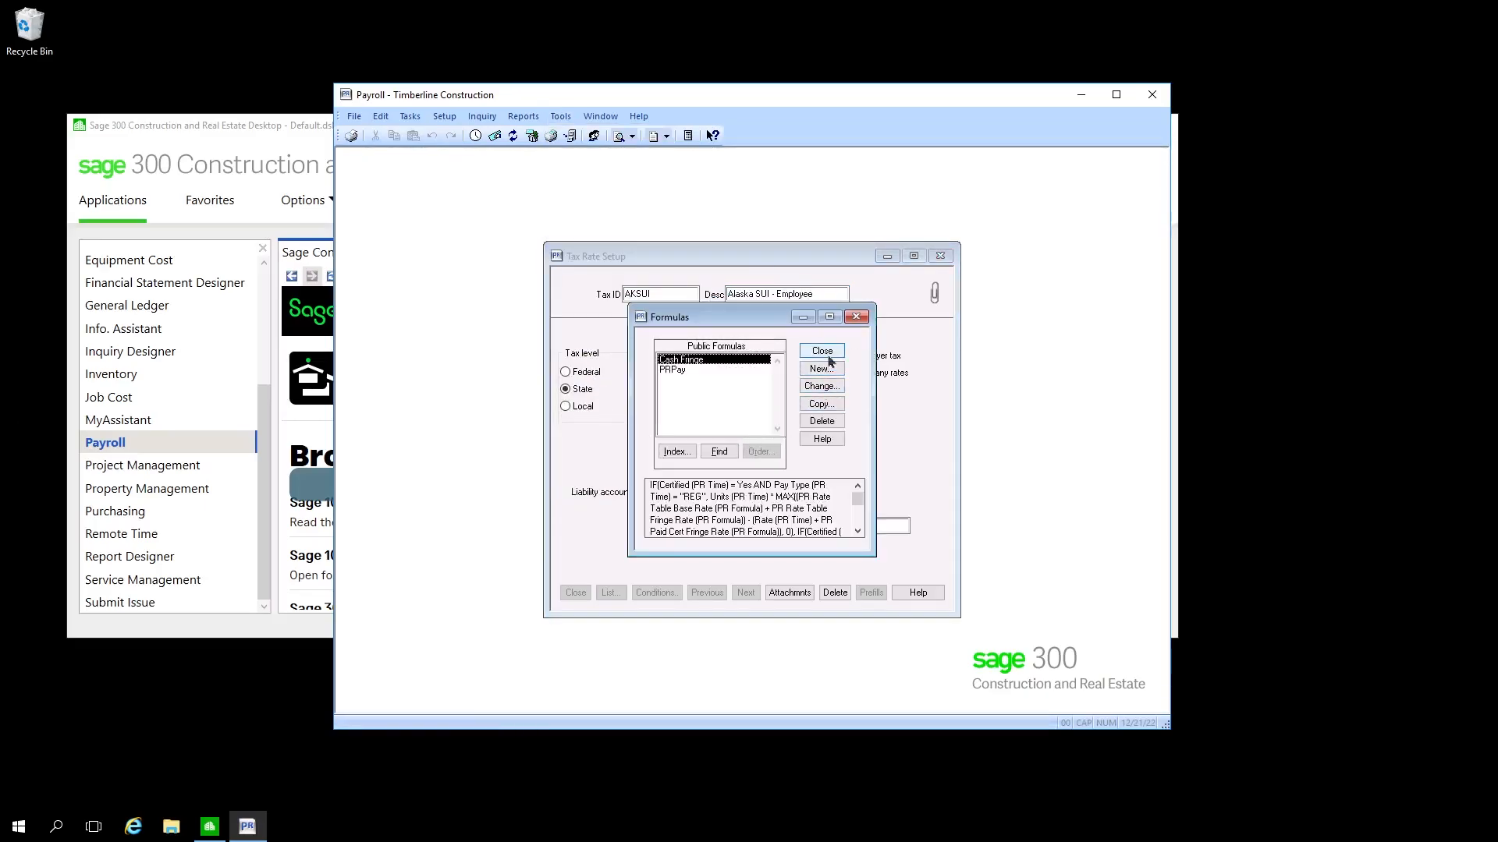
{"action": "left_click", "coordinate": [819, 351]}
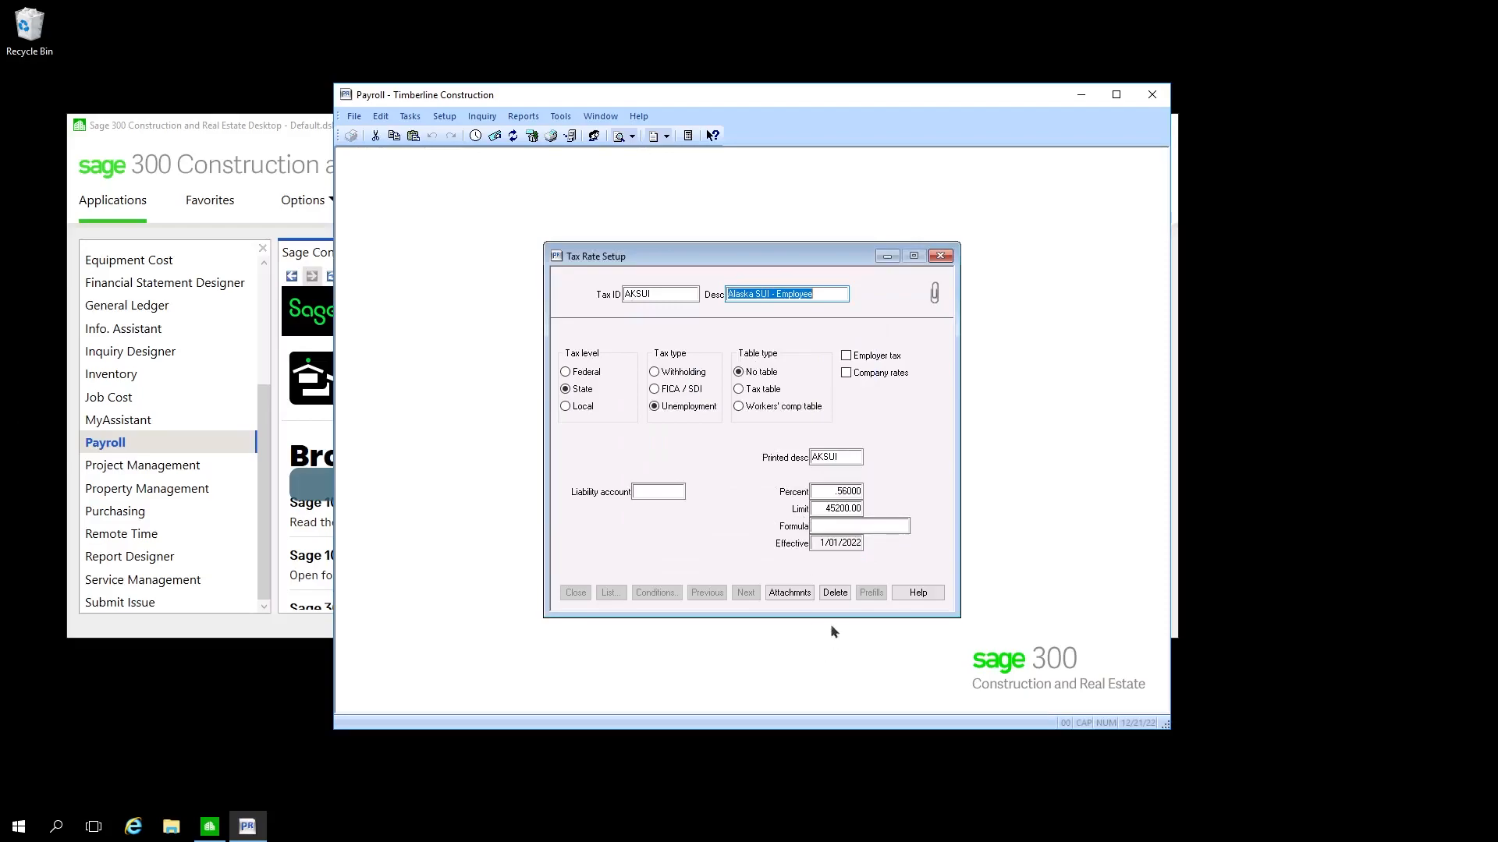
{"action": "mouse_move", "coordinate": [833, 593]}
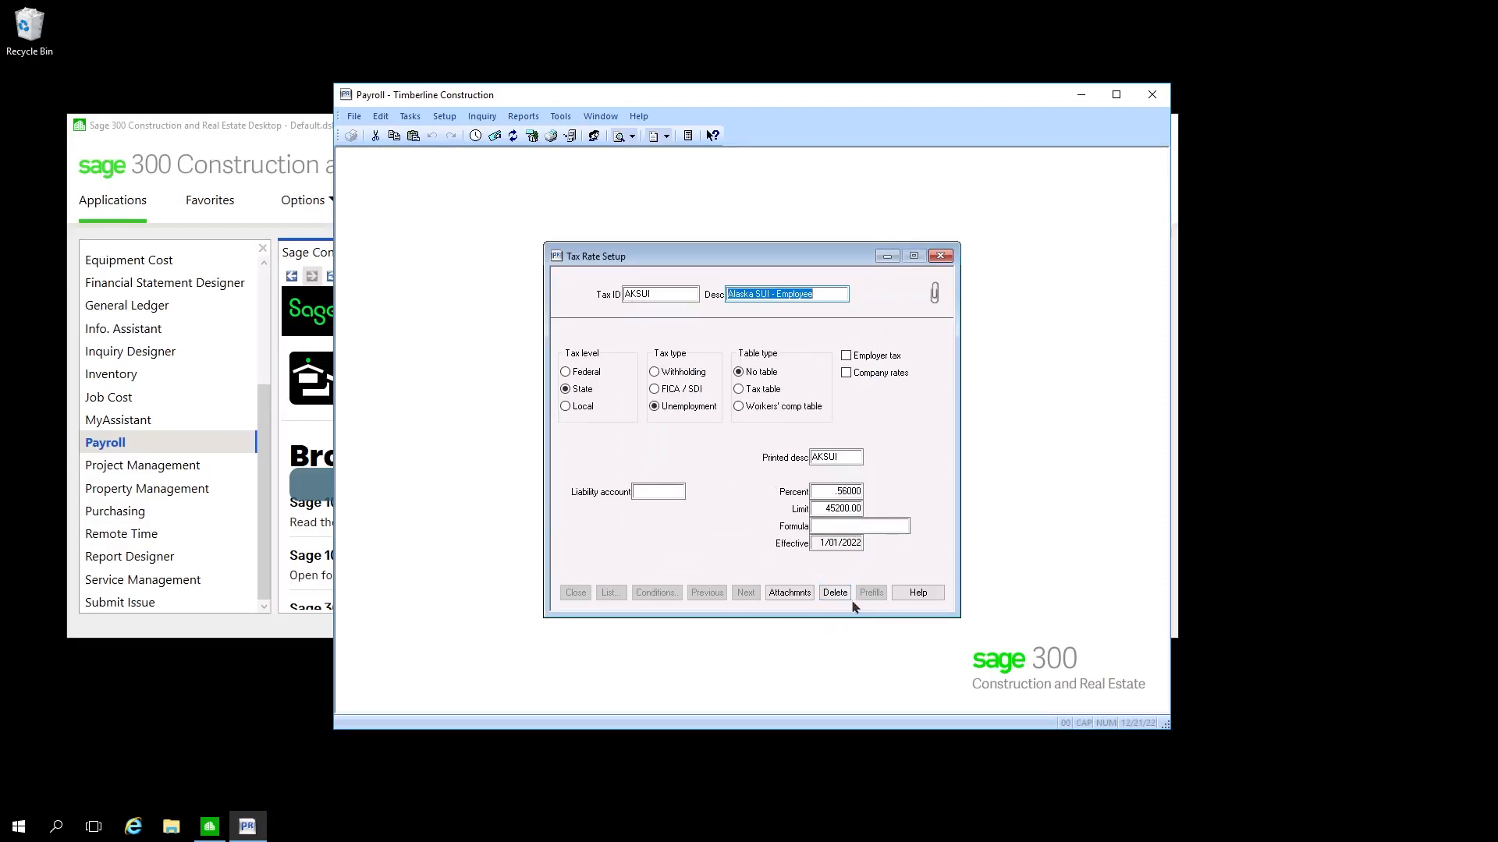
{"action": "mouse_move", "coordinate": [844, 609]}
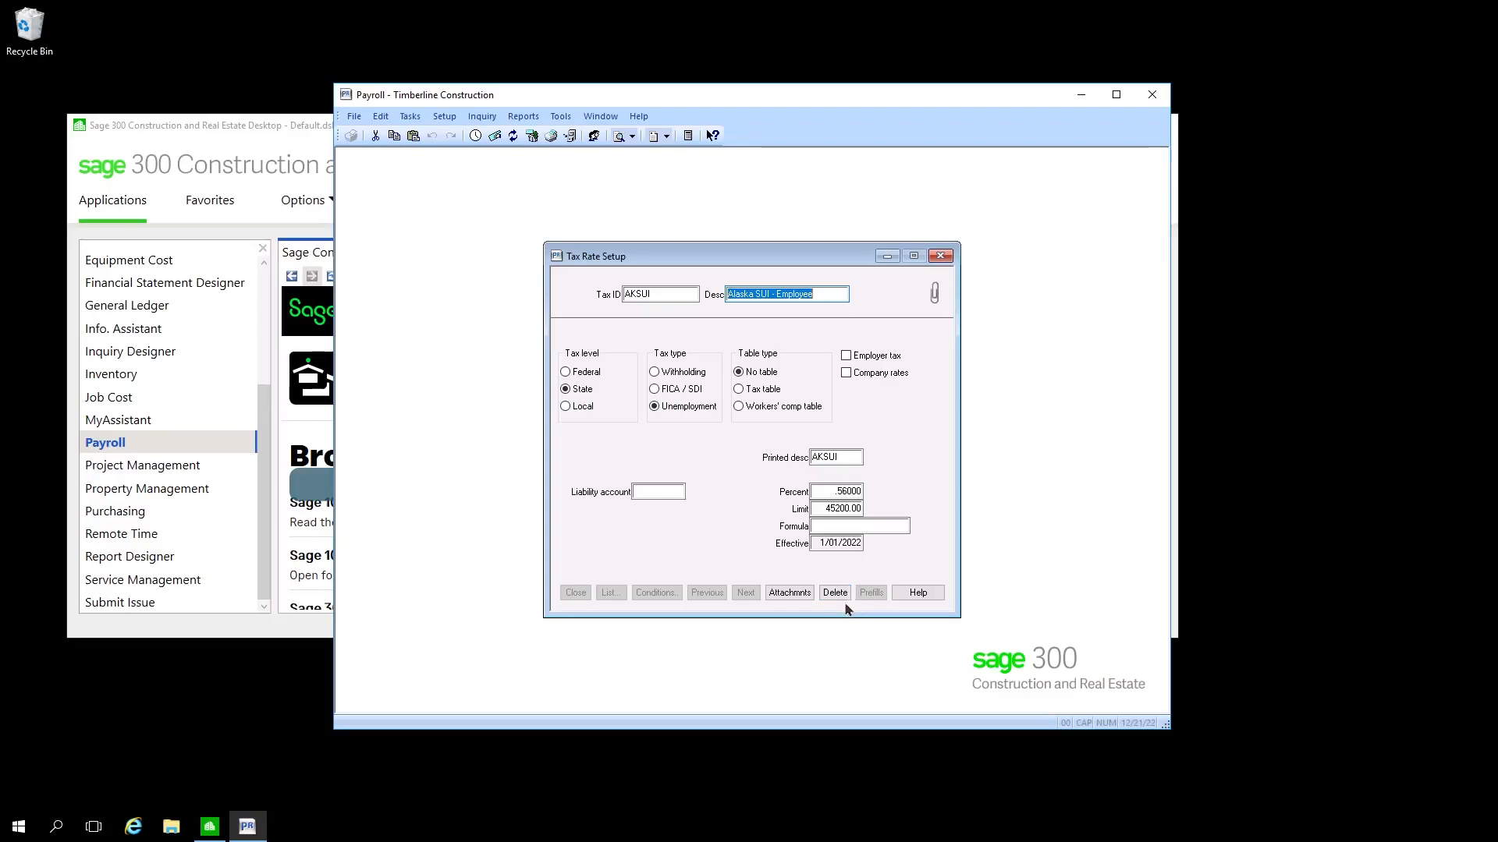